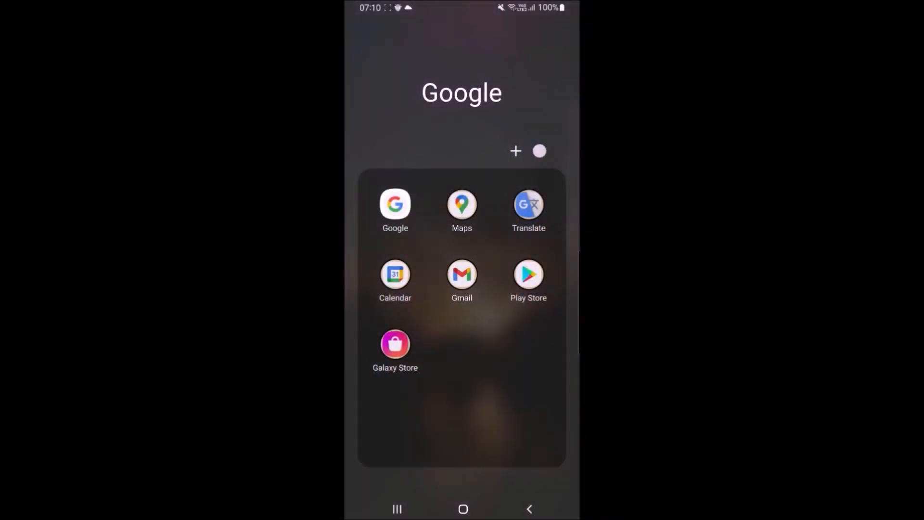
# Step: Search the web for 'openbot' from the Google app
pyautogui.click(395, 204)
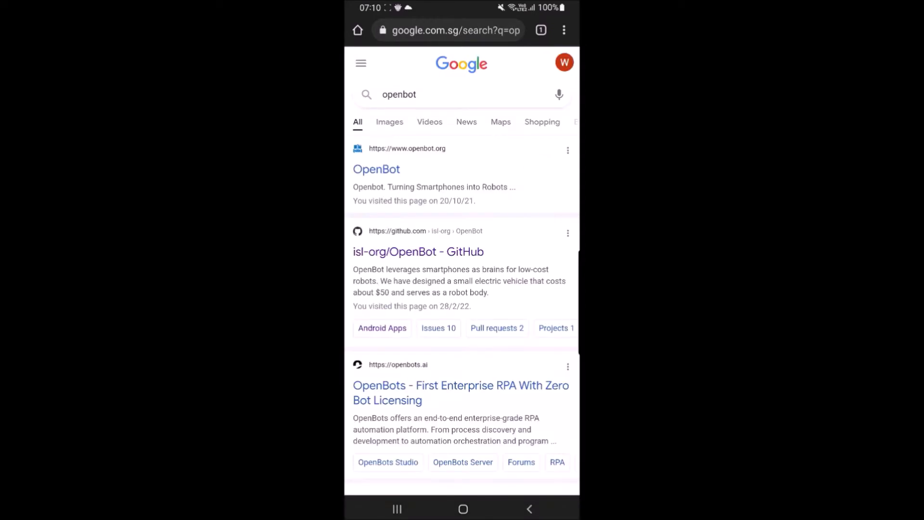
# Step: Open the isl-org/OpenBot GitHub result and scroll the README down to the Releases section
pyautogui.click(417, 251)
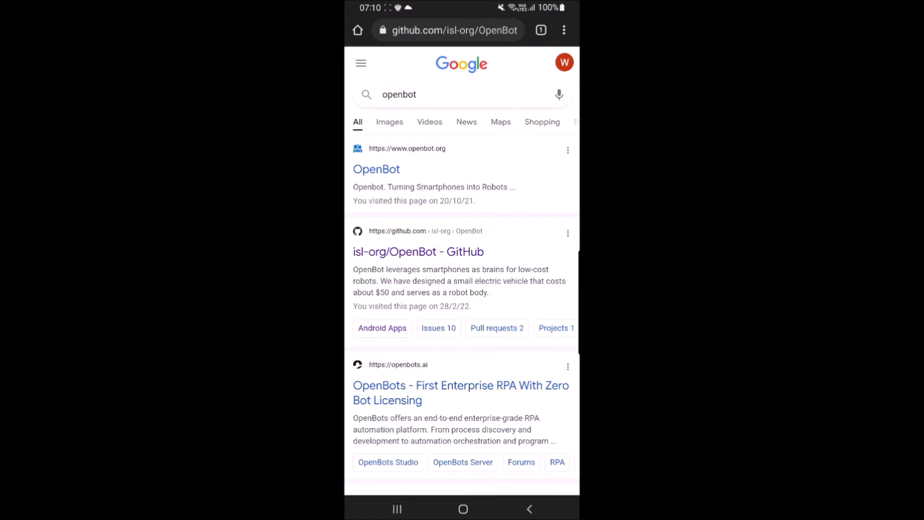
pyautogui.click(418, 251)
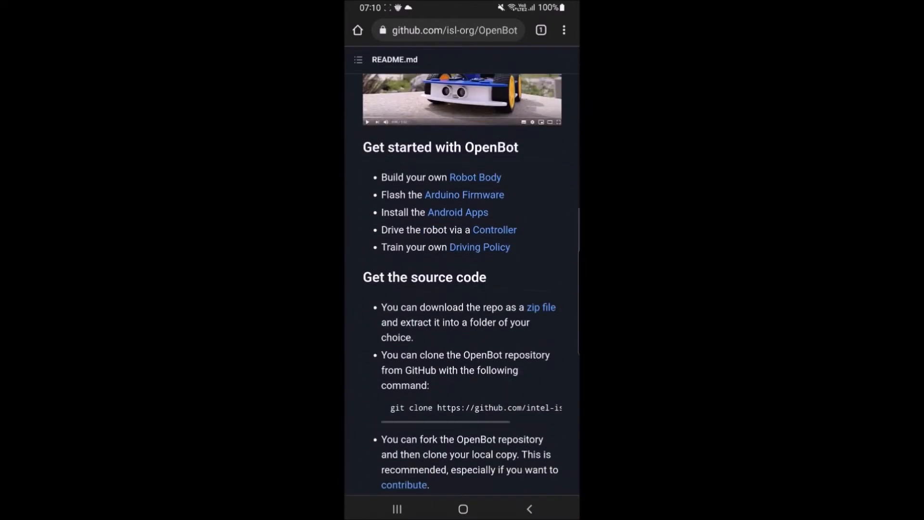
pyautogui.scroll(-3)
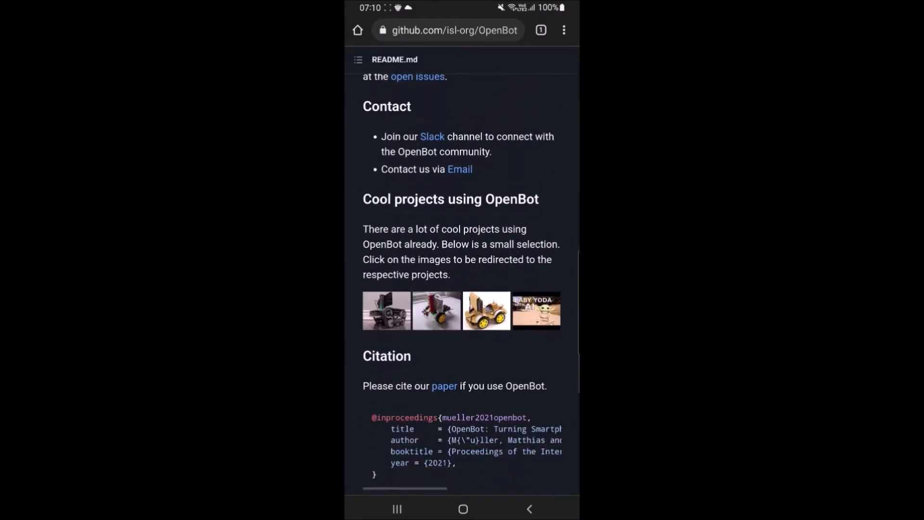
pyautogui.scroll(-3)
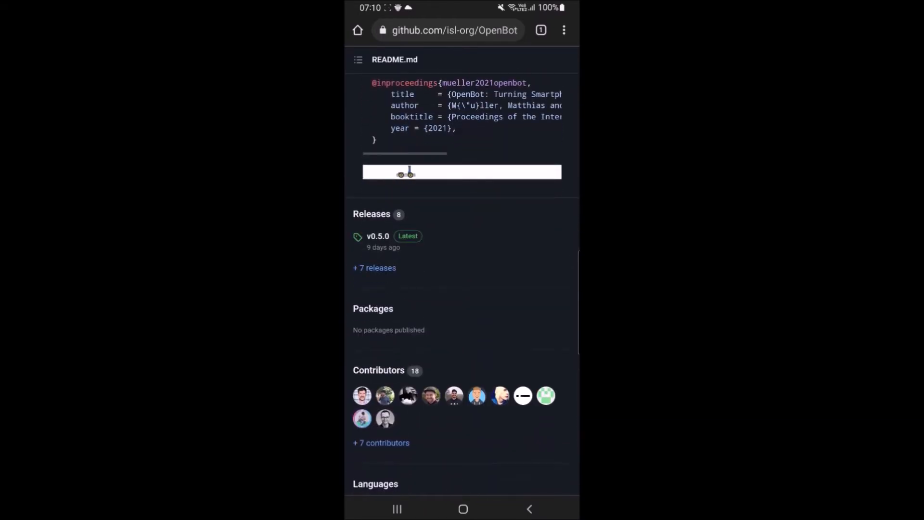
# Step: Download OpenBot-0.5.0.apk from the v0.5.0 release Assets
pyautogui.click(377, 235)
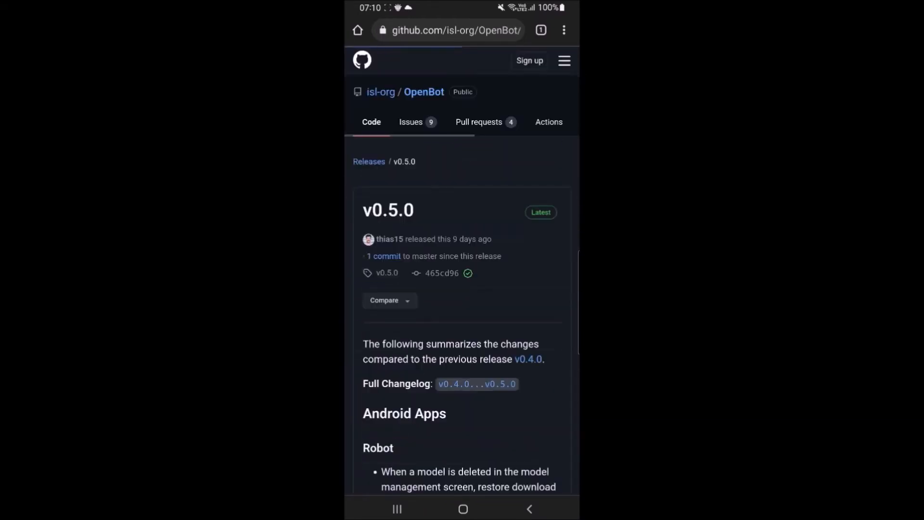
pyautogui.scroll(-3)
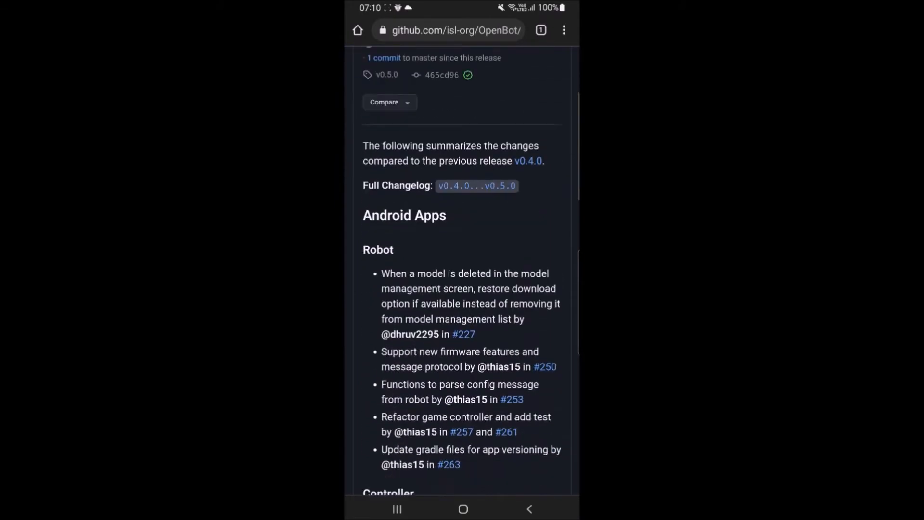
pyautogui.scroll(-3)
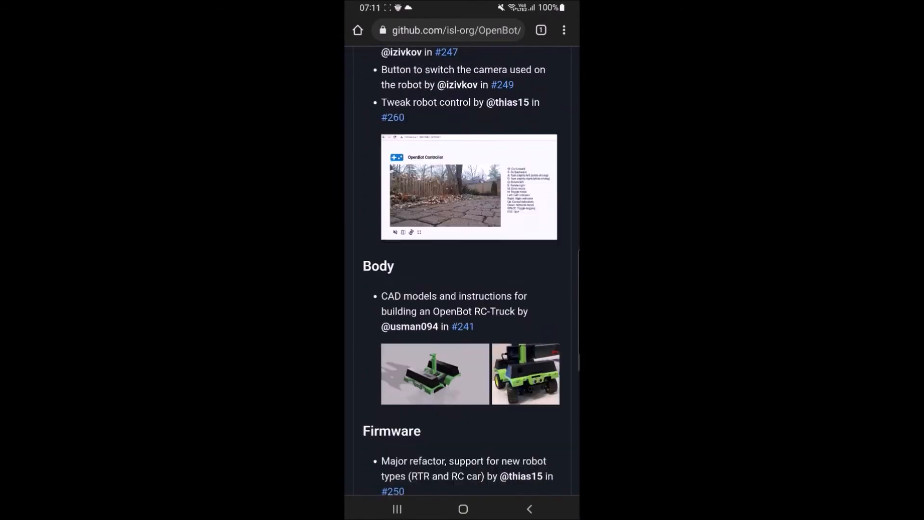
pyautogui.scroll(-3)
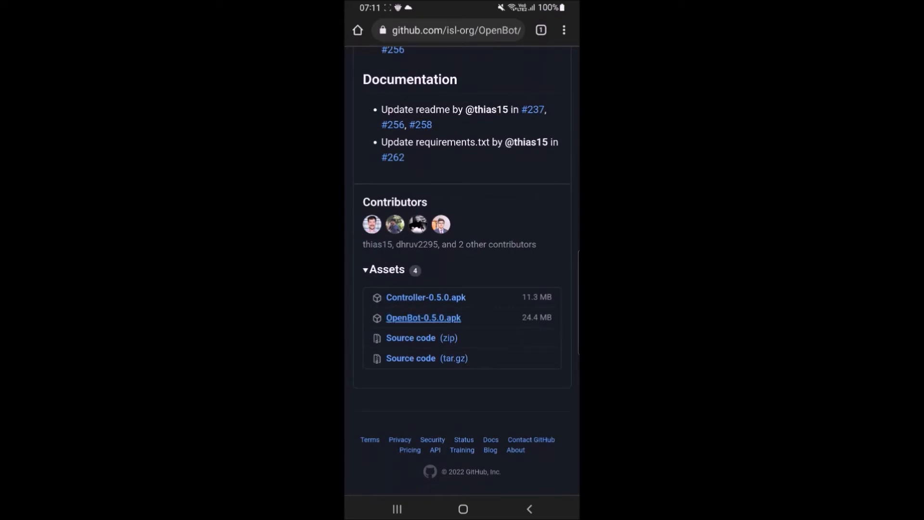
pyautogui.click(424, 318)
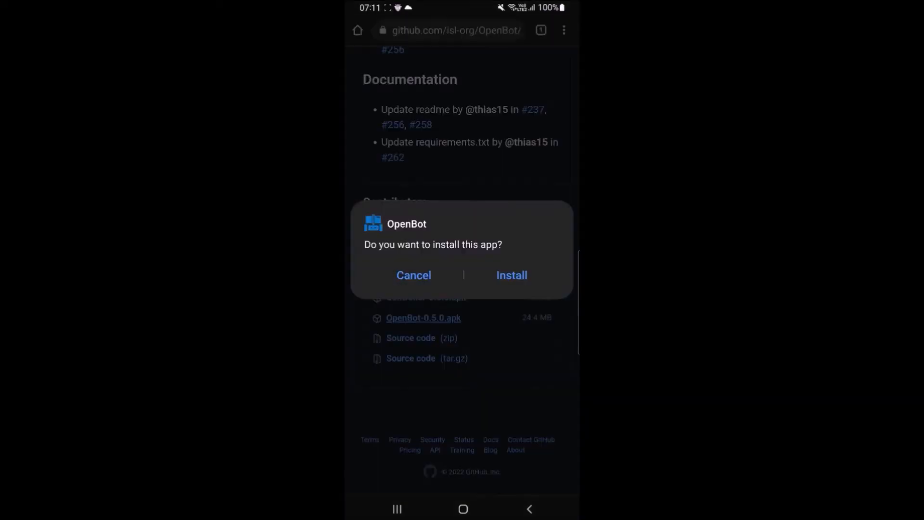
# Step: Install and launch OpenBot, then enter Data Collection mode
pyautogui.click(511, 275)
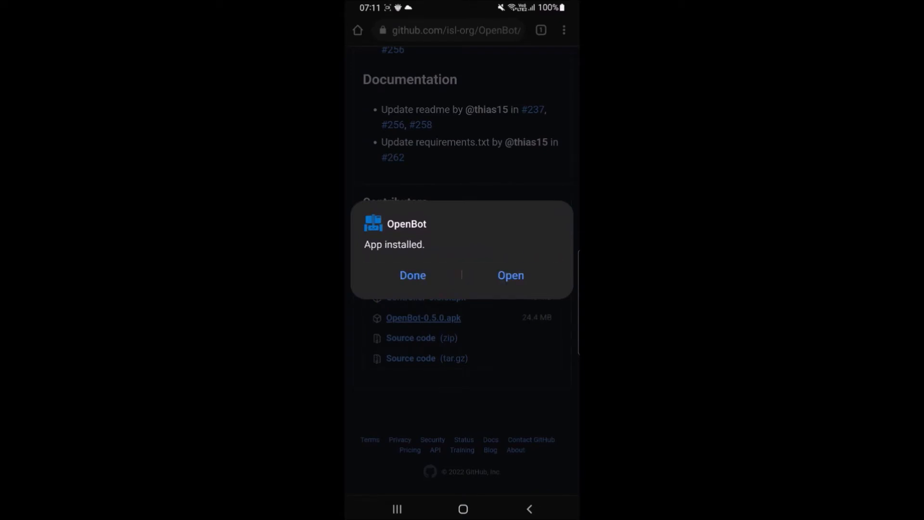
pyautogui.click(511, 275)
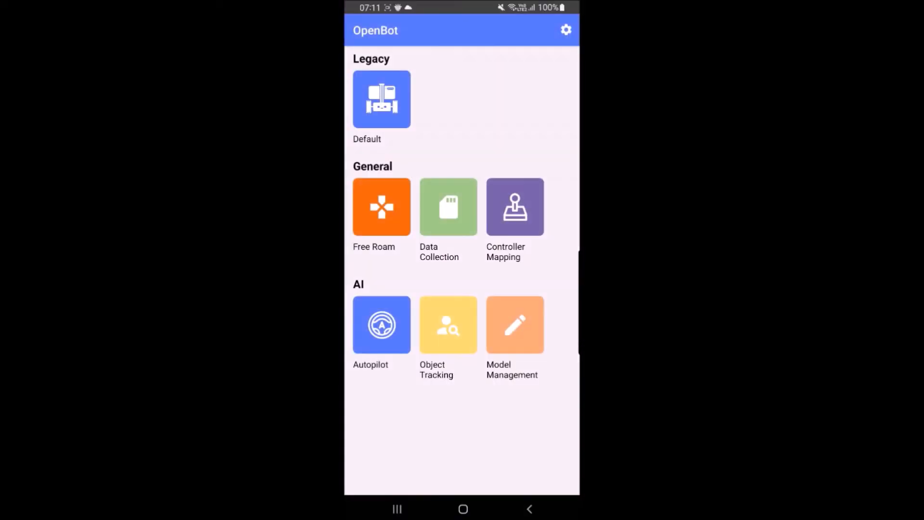
pyautogui.click(448, 206)
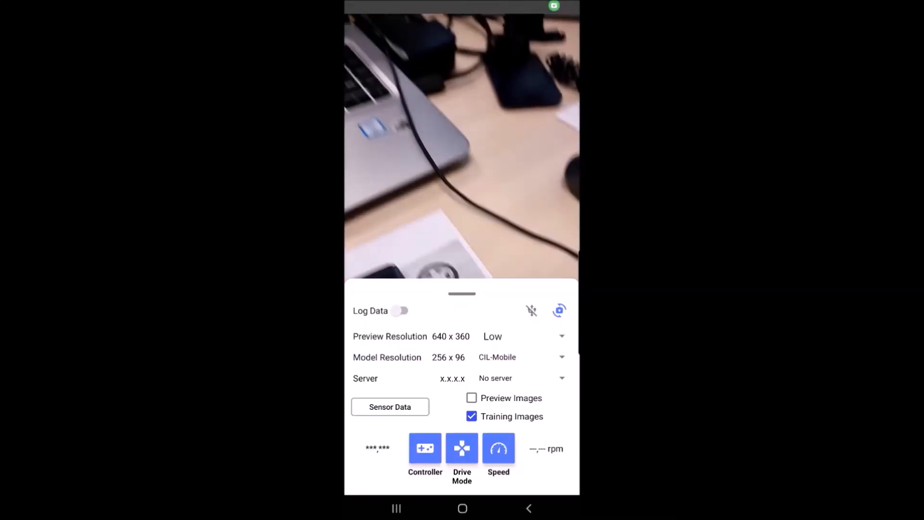